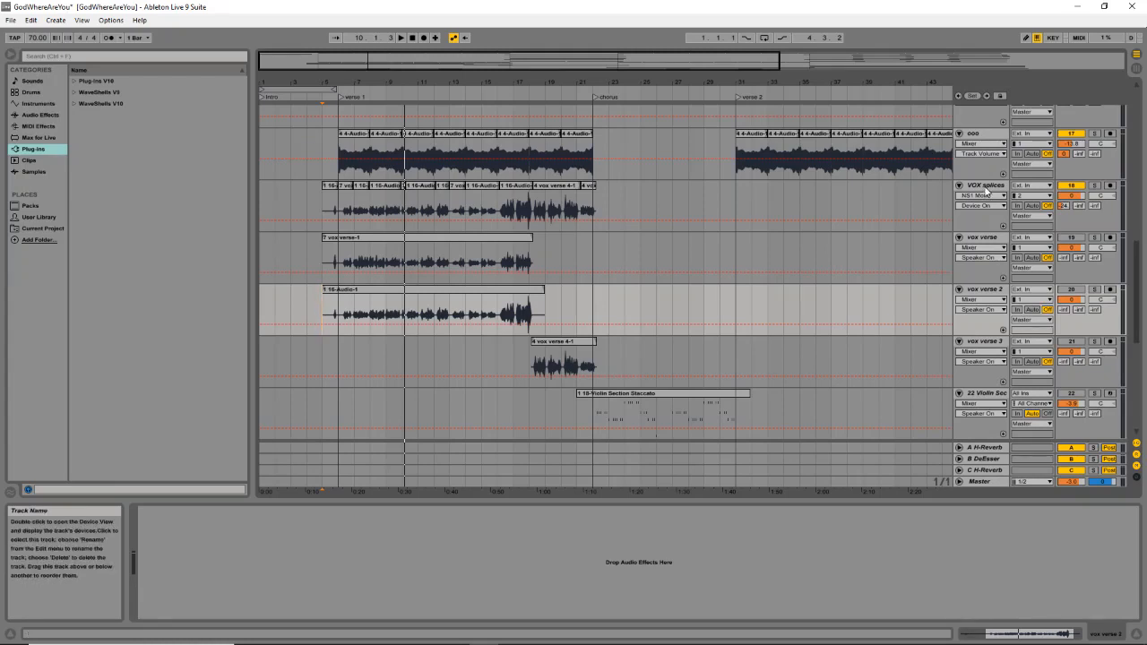
Show the VOX splices device chain and bring up the NS1 Mono plug-in window.
left_click(985, 186)
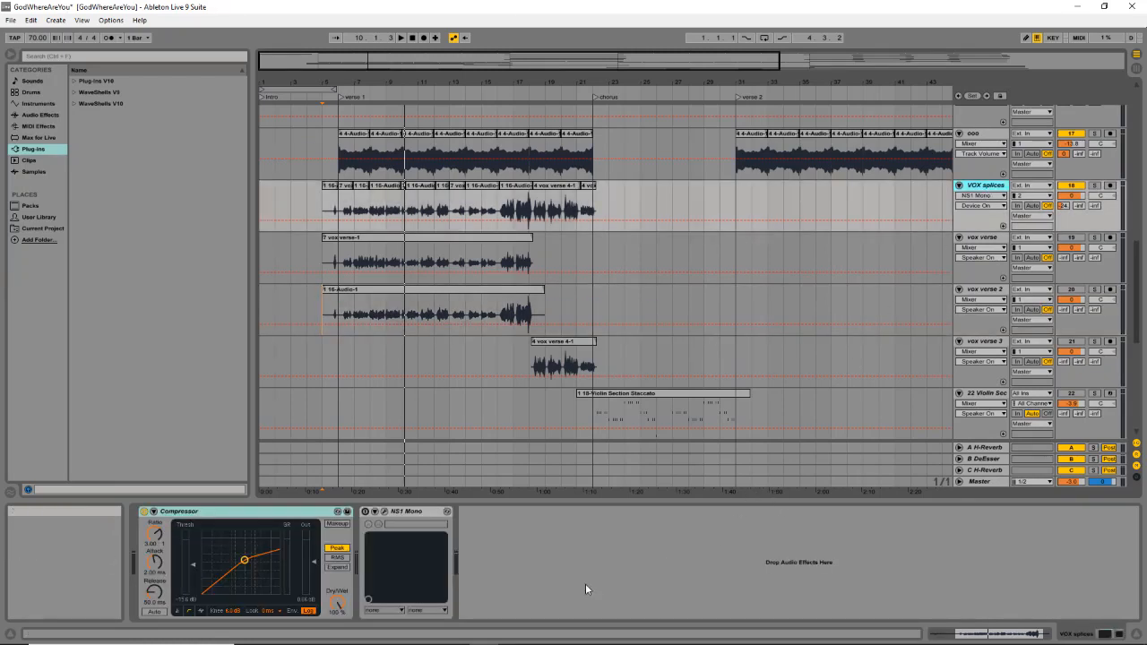
left_click(378, 512)
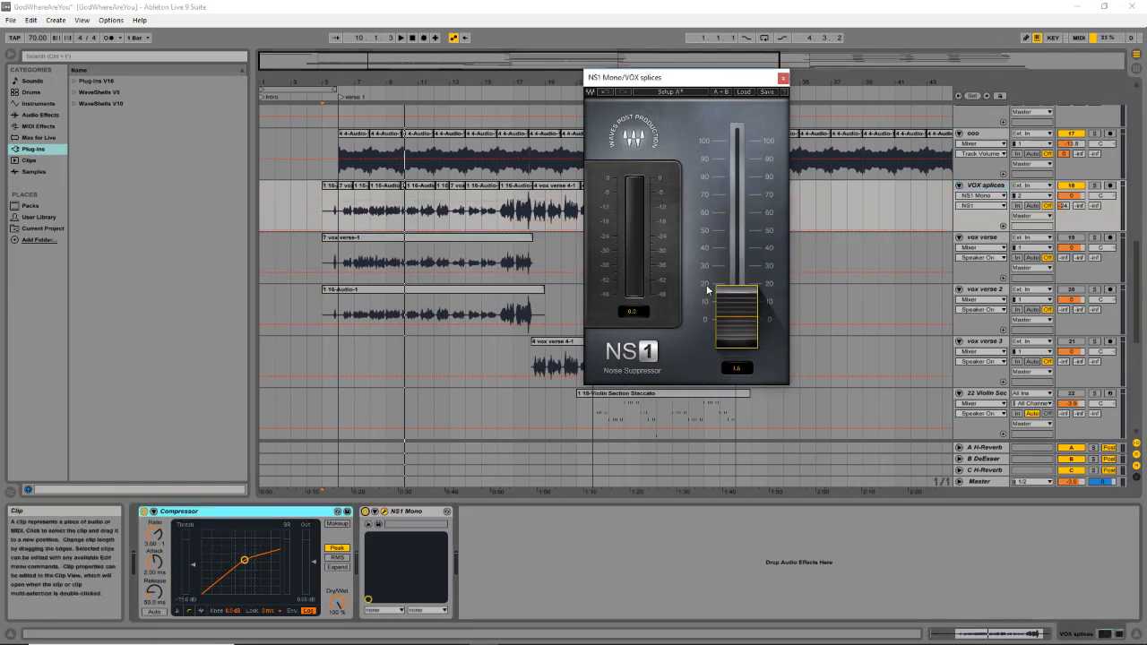
Drag the NS1 suppression fader up from about 1.6 to roughly 21 during playback.
left_click_drag(735, 291, 735, 304)
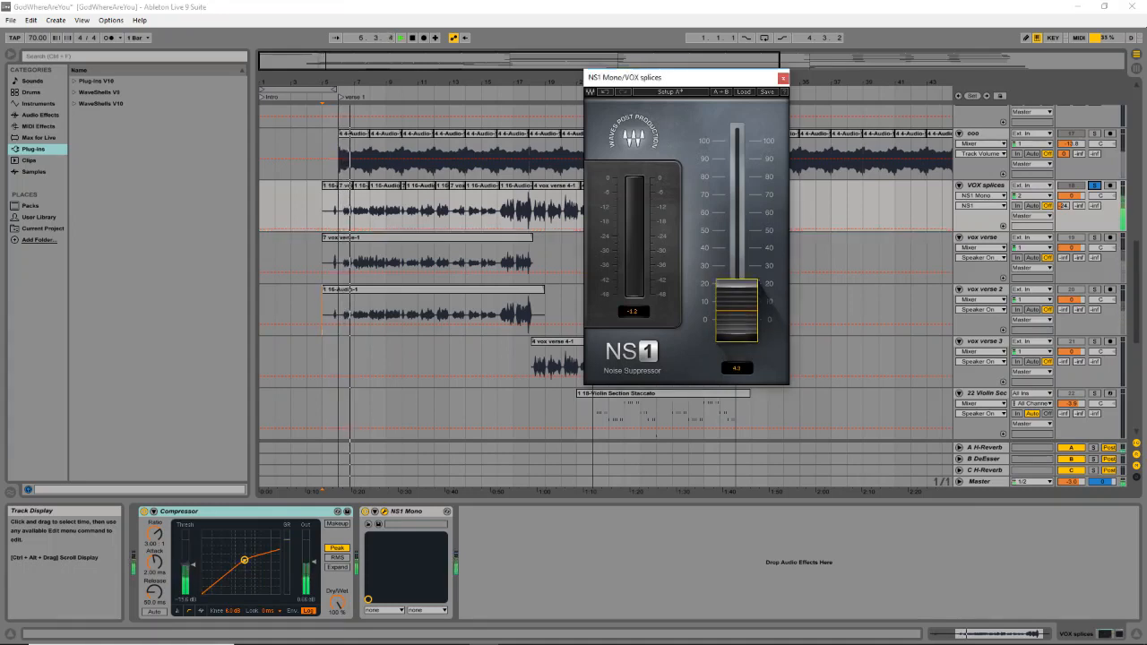
left_click_drag(734, 309, 735, 268)
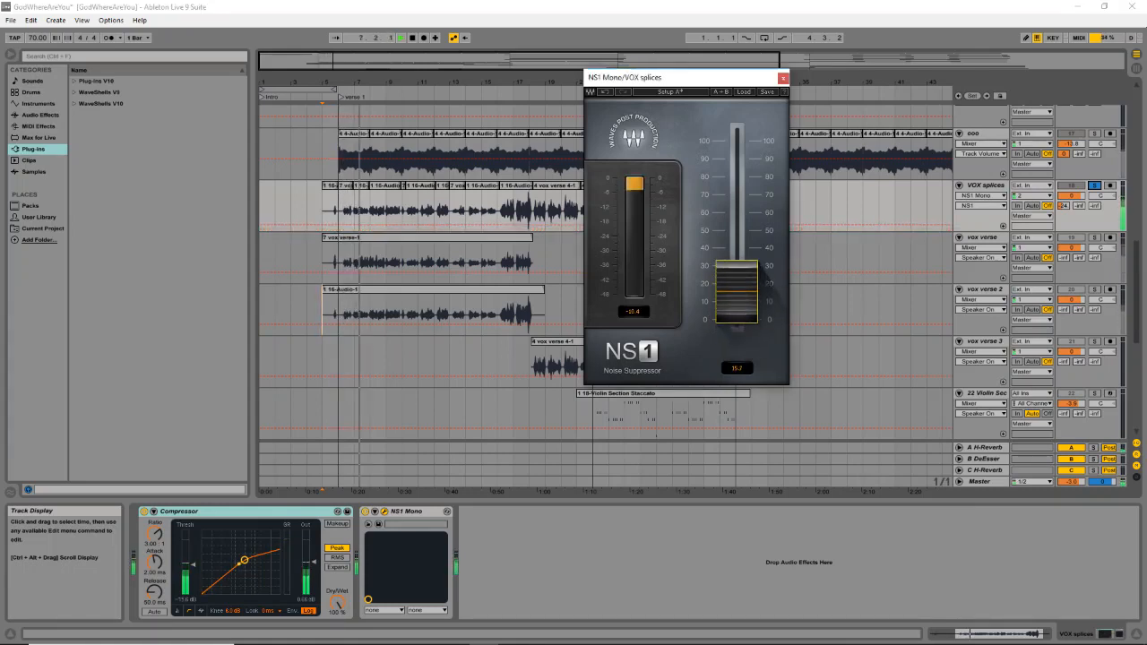
left_click_drag(735, 292, 735, 264)
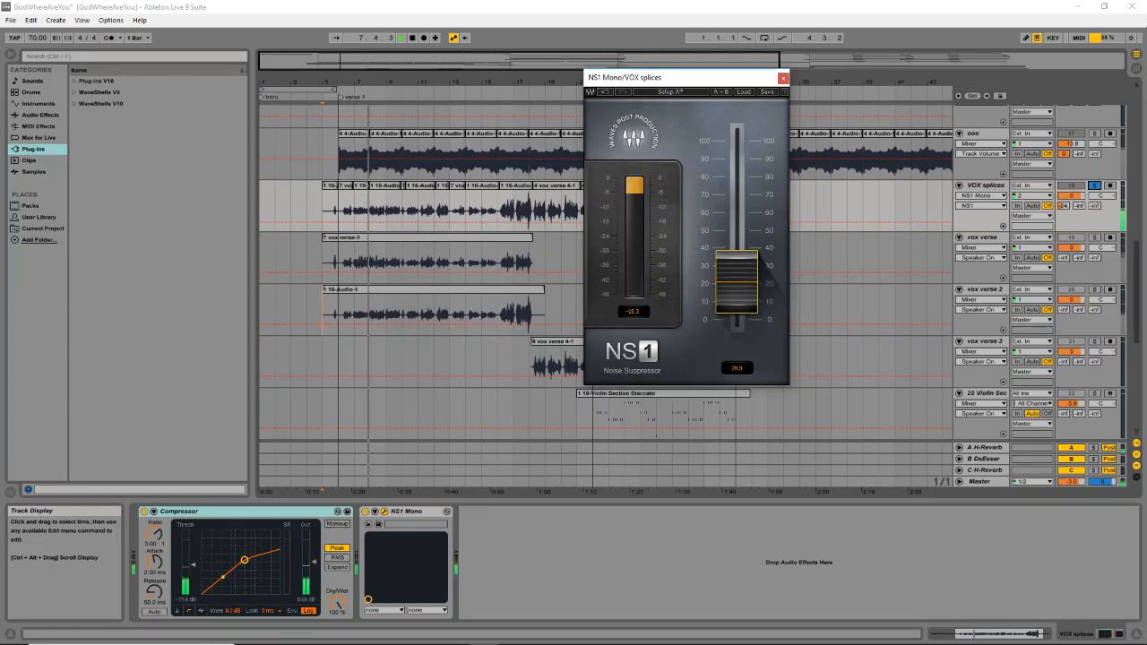